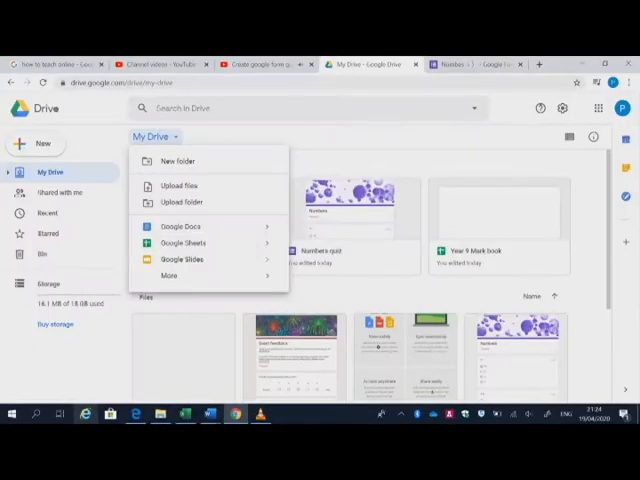
Step: Create a new blank Google Form from Drive's New menu
left_click(168, 276)
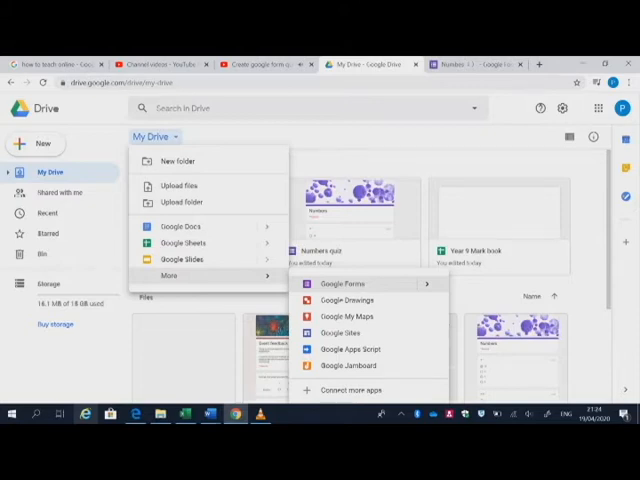
left_click(342, 284)
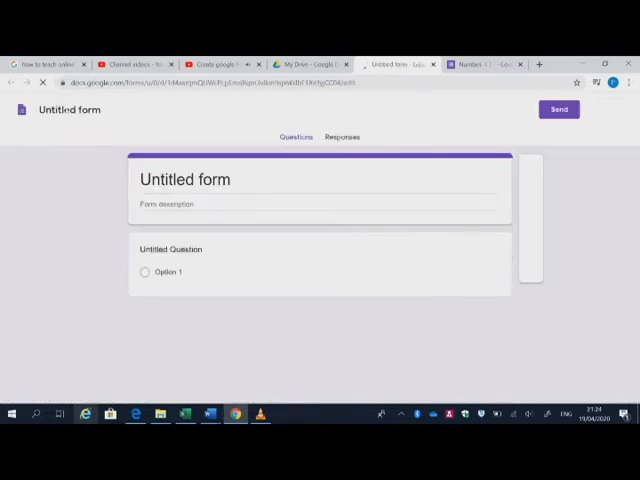
Step: Enable 'Make this a quiz' in Settings and save, after glancing at Responses
left_click(340, 136)
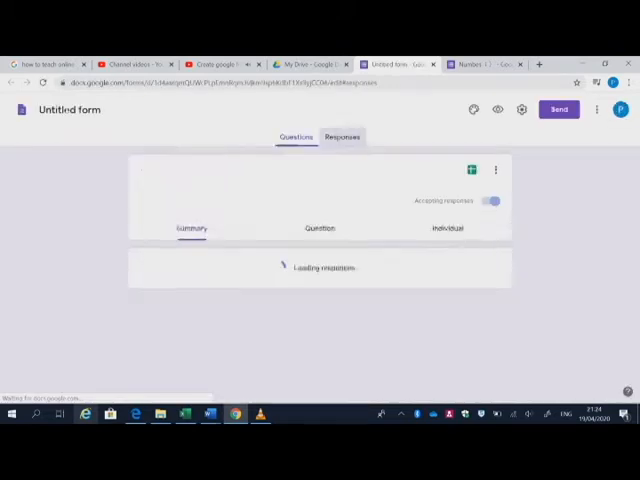
left_click(296, 136)
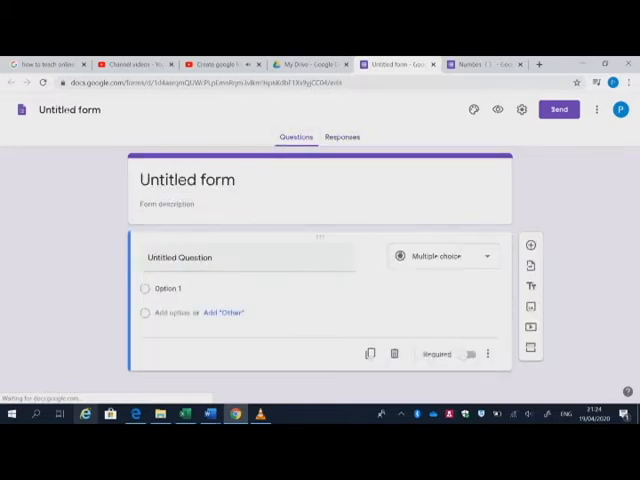
left_click(520, 110)
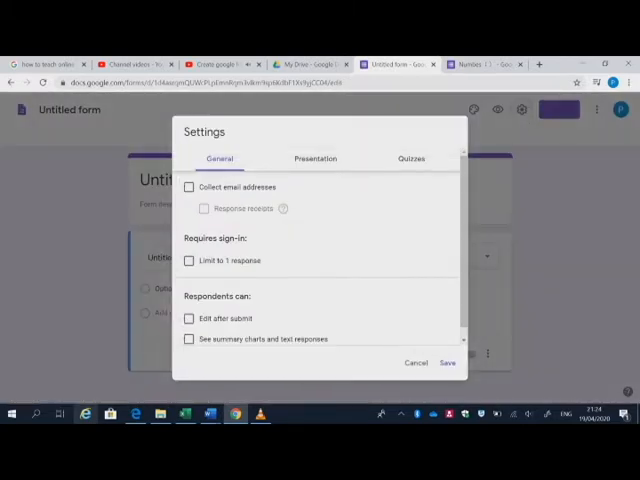
left_click(410, 156)
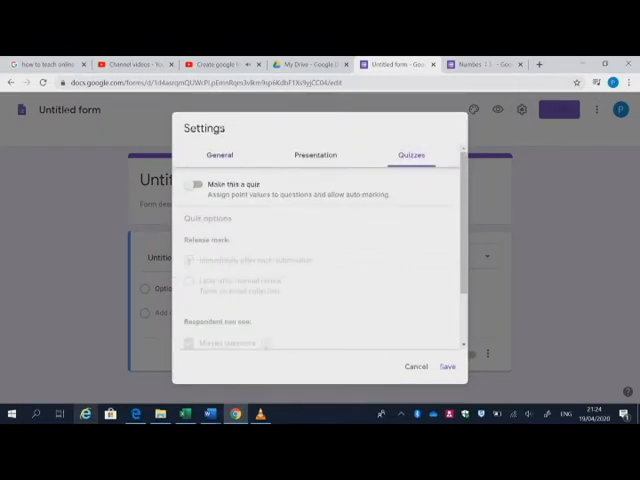
left_click(192, 184)
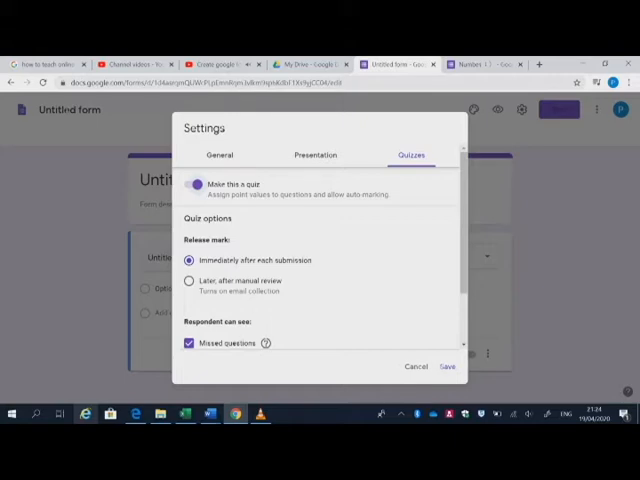
left_click(448, 366)
type("H")
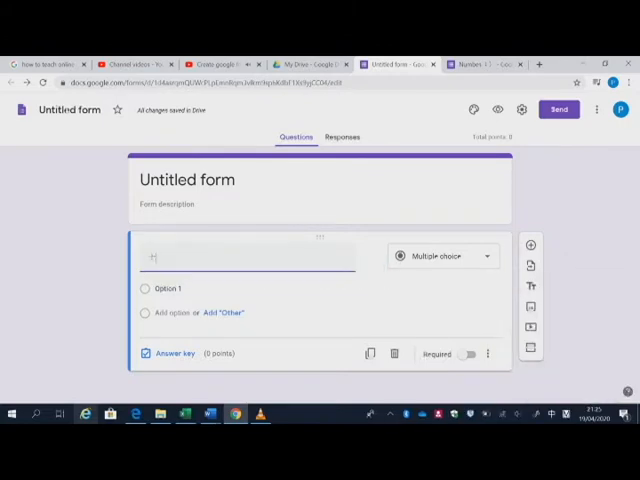
Step: Write the first required multiple-choice question with options 10, 2, 1, 5, then add a question
left_click(168, 288)
type("13")
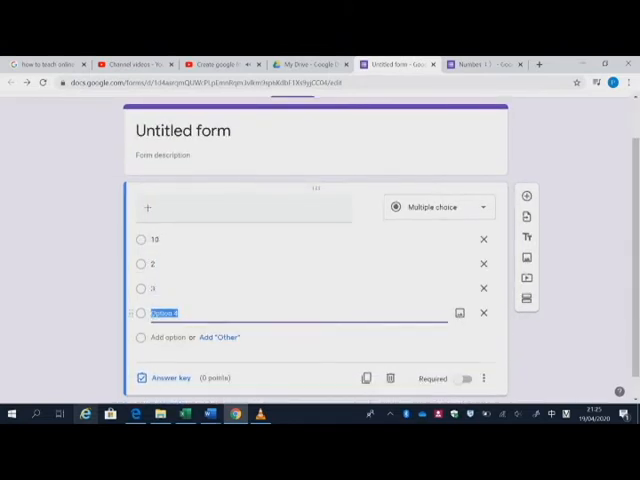
type("5")
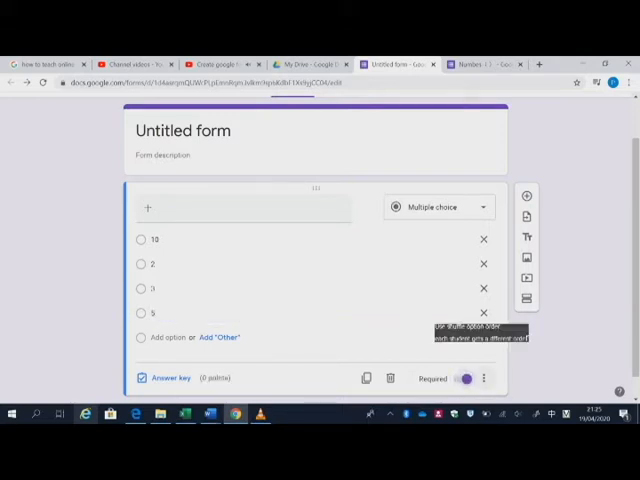
left_click(484, 378)
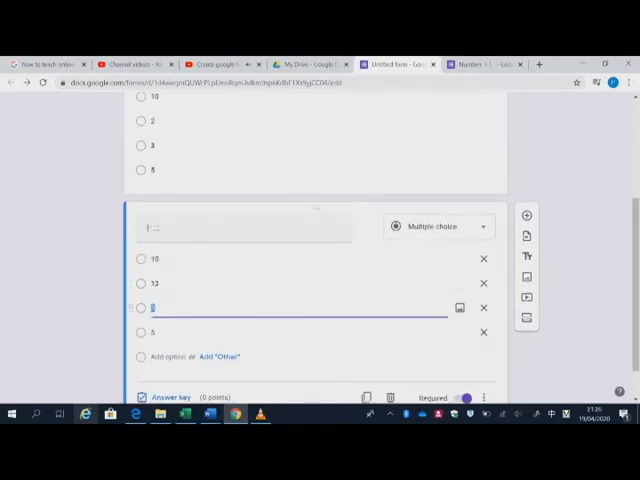
Step: Fill the second required multiple-choice question with options 10, 12, 13, 1
type("6")
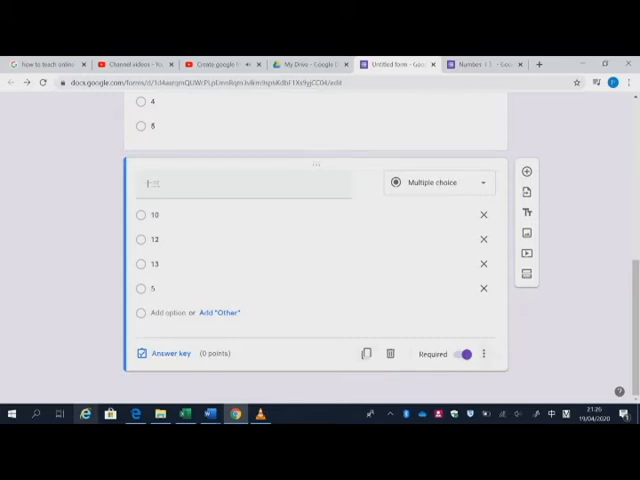
left_click(484, 352)
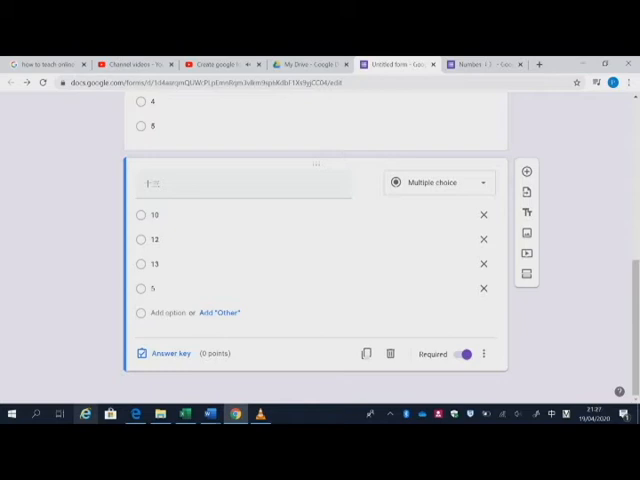
mouse_move(168, 352)
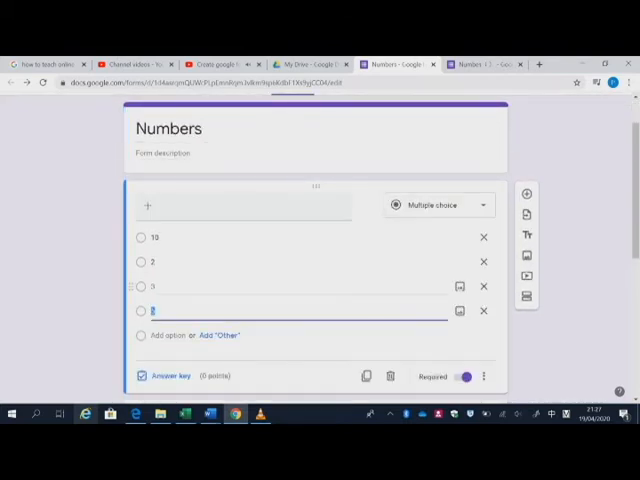
Step: Mark 12 as the correct answer in the second question's answer key and edit a nearby option
left_click(164, 376)
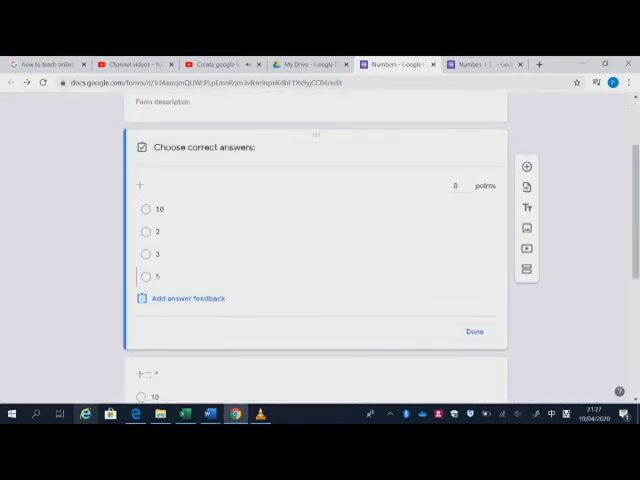
left_click(144, 208)
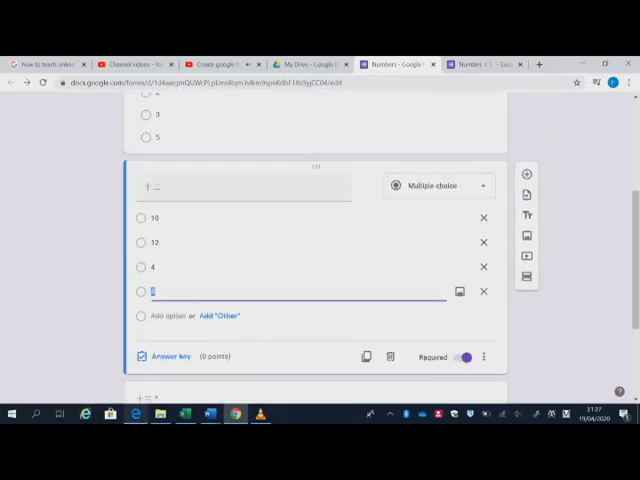
left_click(170, 356)
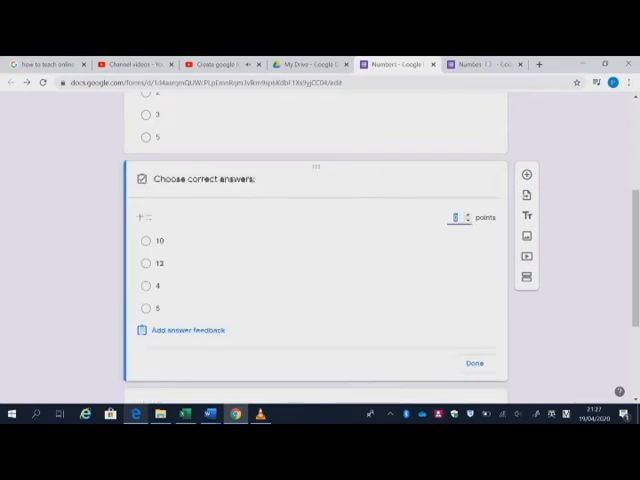
left_click(144, 264)
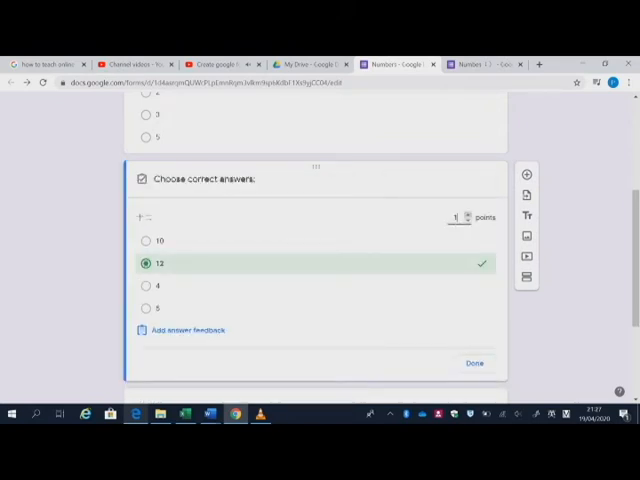
left_click(474, 364)
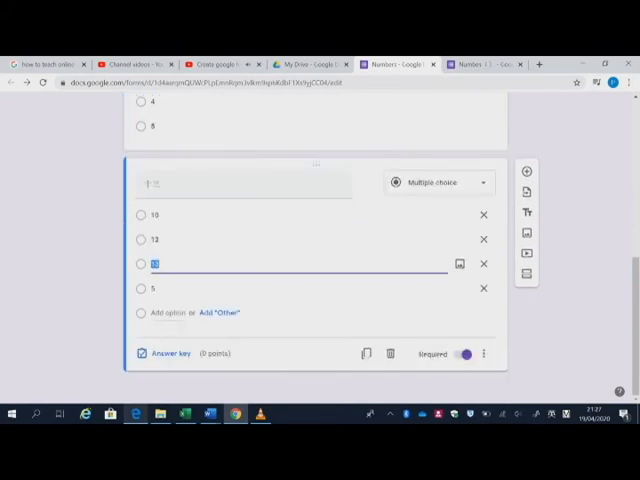
left_click(164, 352)
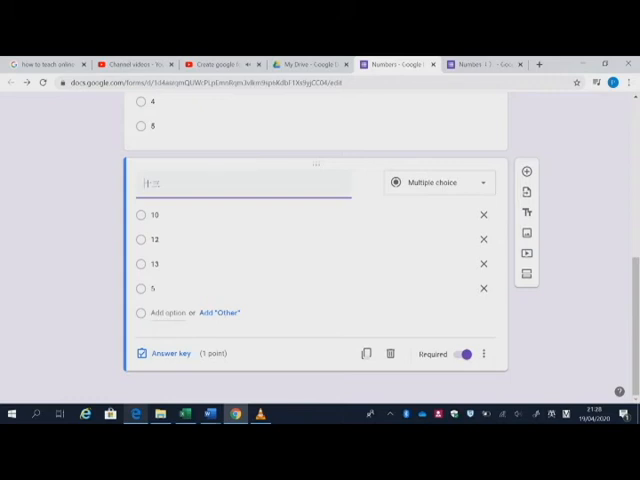
Step: Mark 10 as the first question's correct answer, then browse theme header images
left_click(158, 352)
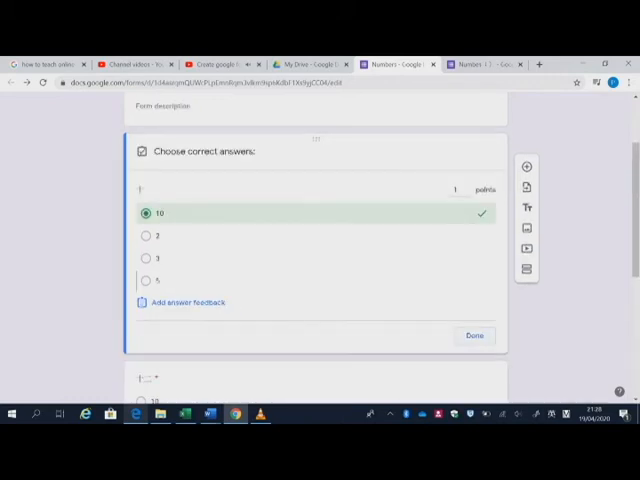
left_click(474, 336)
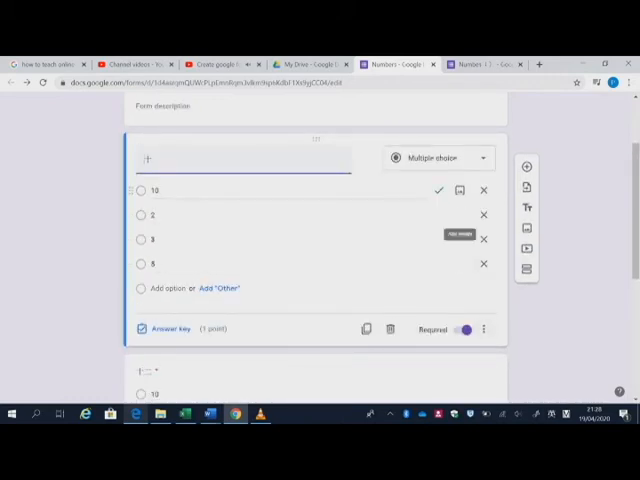
scroll("up", 3)
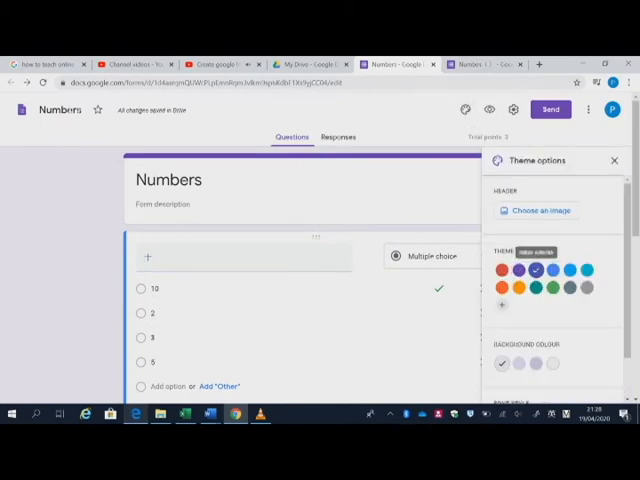
left_click(536, 272)
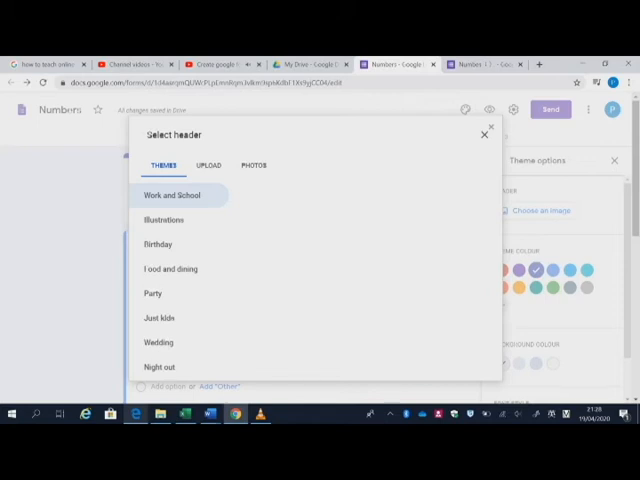
Step: Preview the Numbers quiz as a respondent, scrolling through both questions
left_click(484, 132)
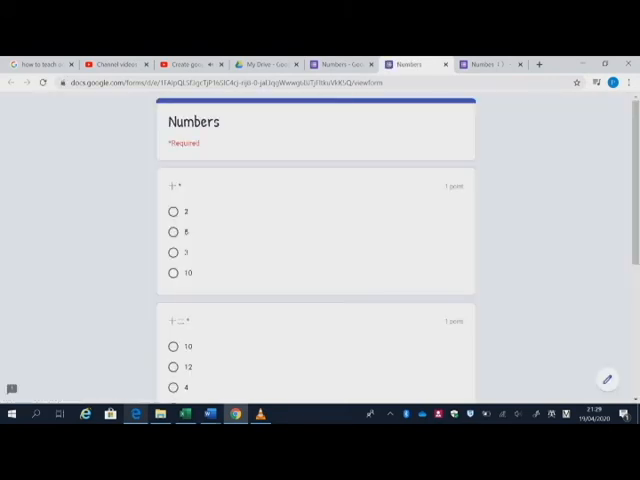
scroll("down", 3)
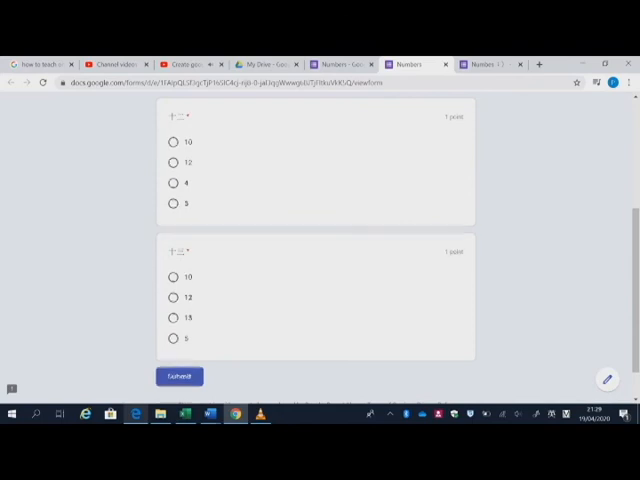
scroll("up", 3)
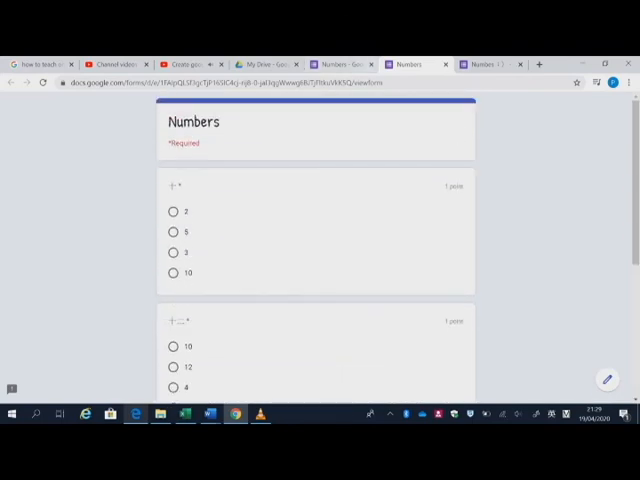
mouse_move(408, 64)
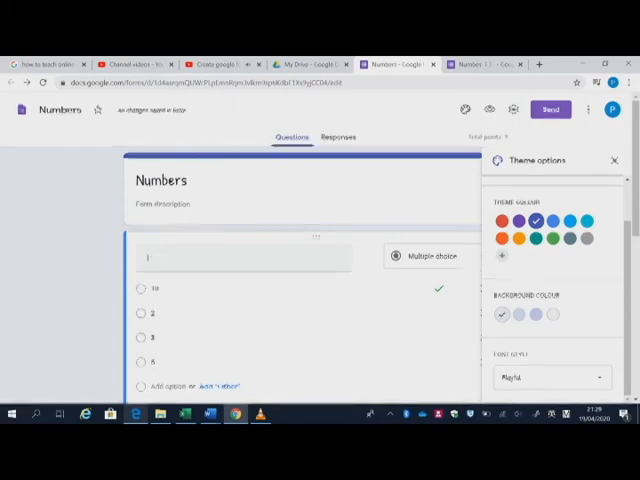
Step: Copy a shortened share link for the Numbers quiz from the Send dialog
left_click(550, 108)
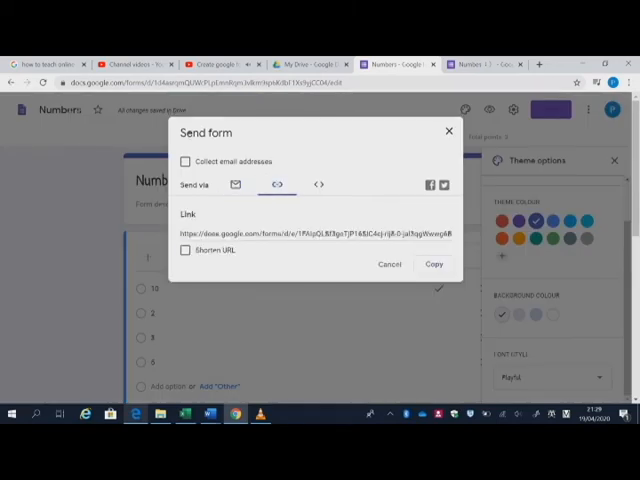
left_click(184, 252)
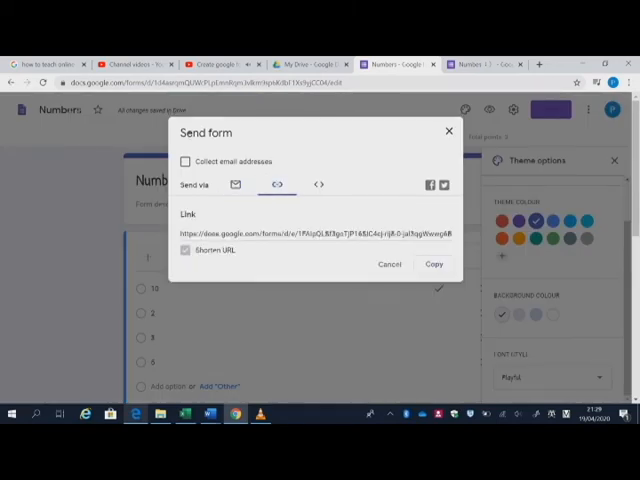
left_click(184, 250)
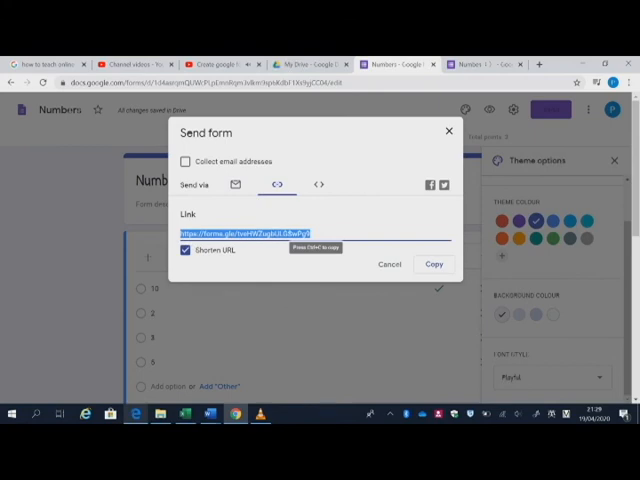
left_click(432, 264)
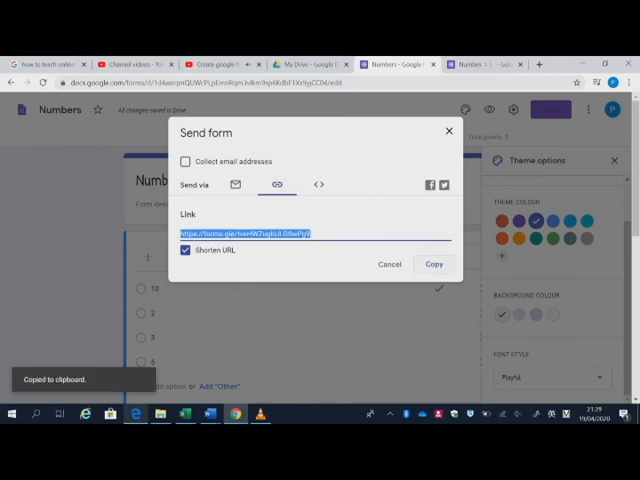